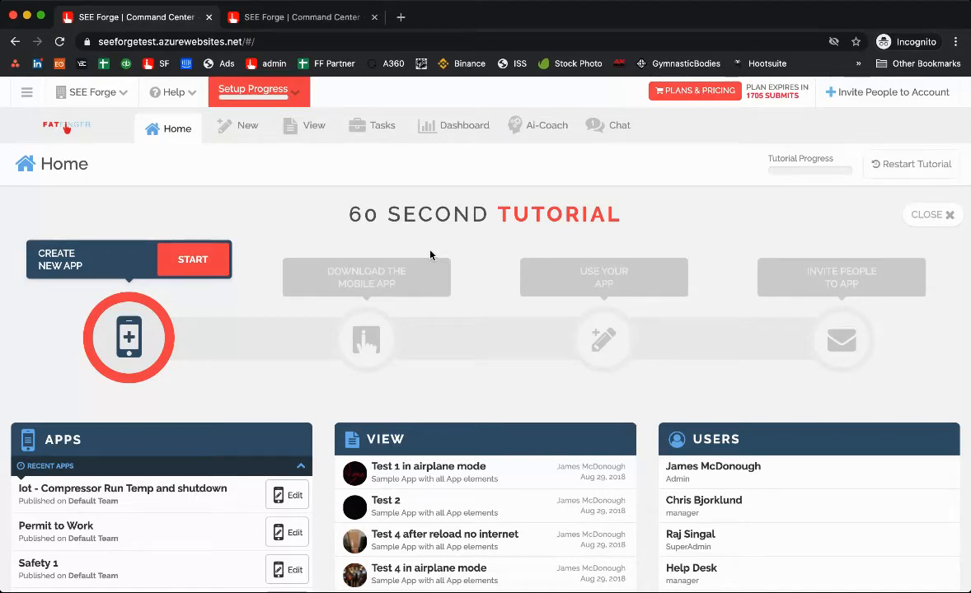
{"action": "mouse_move", "coordinate": [260, 163]}
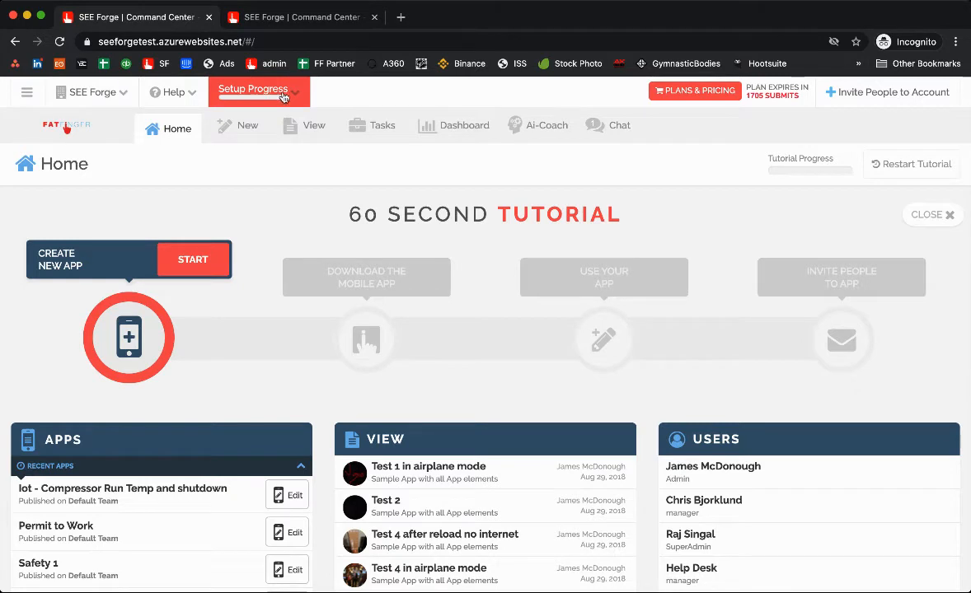
- Show the Setup Progress checklist with completion counts for Welcome, Operational Excellence and the rest
{"action": "left_click", "coordinate": [254, 92]}
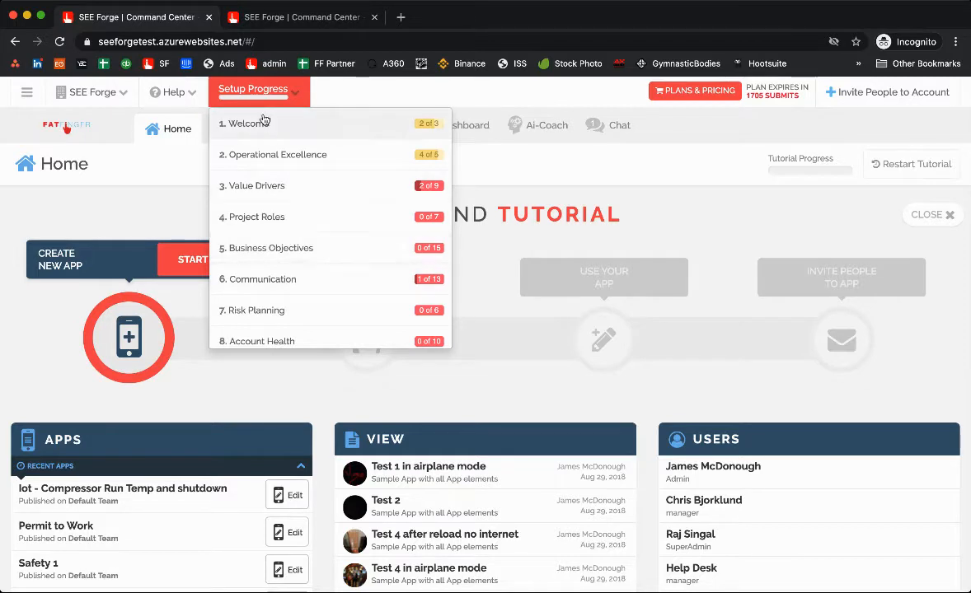
{"action": "mouse_move", "coordinate": [280, 129]}
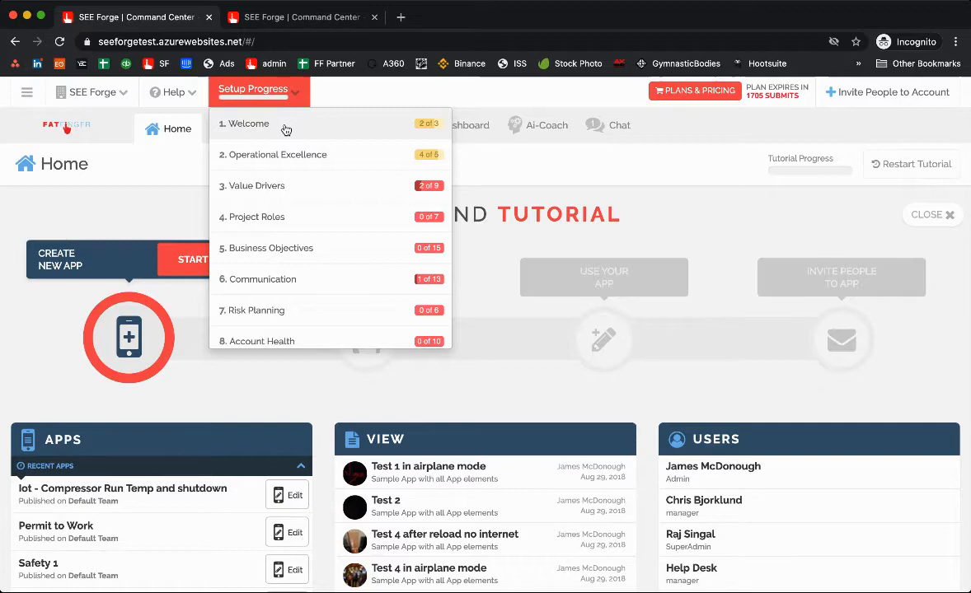
- View the Welcome steps with their intro videos and checkboxes, then return to the plan's start
{"action": "left_click", "coordinate": [249, 124]}
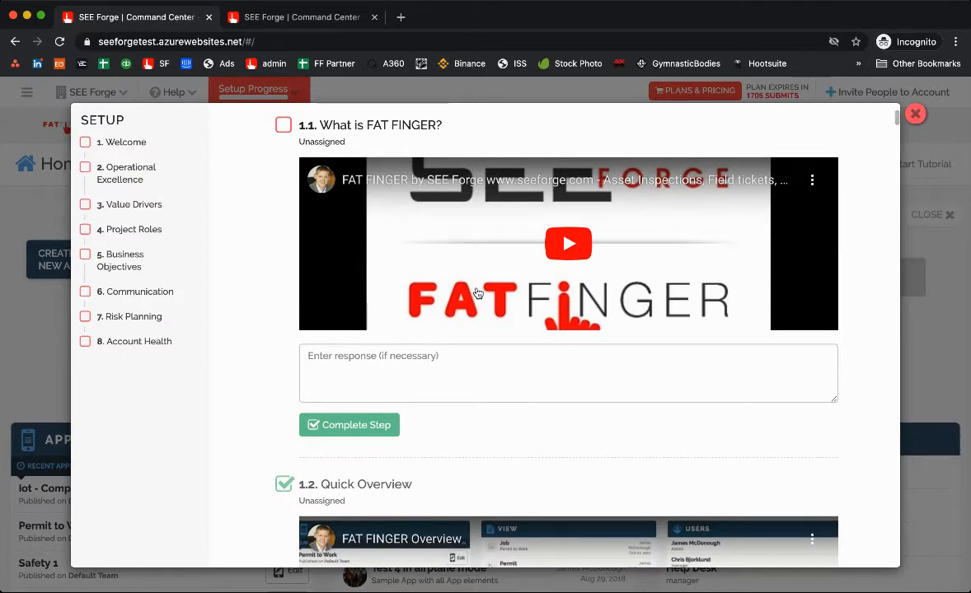
{"action": "scroll", "scroll_direction": "down", "scroll_amount": 3}
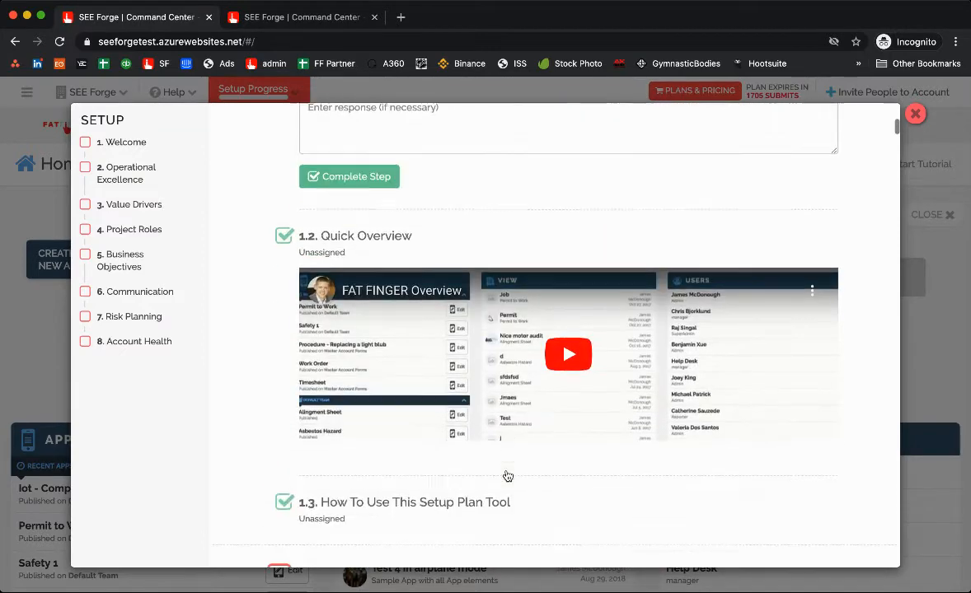
{"action": "scroll", "scroll_direction": "down", "scroll_amount": 3}
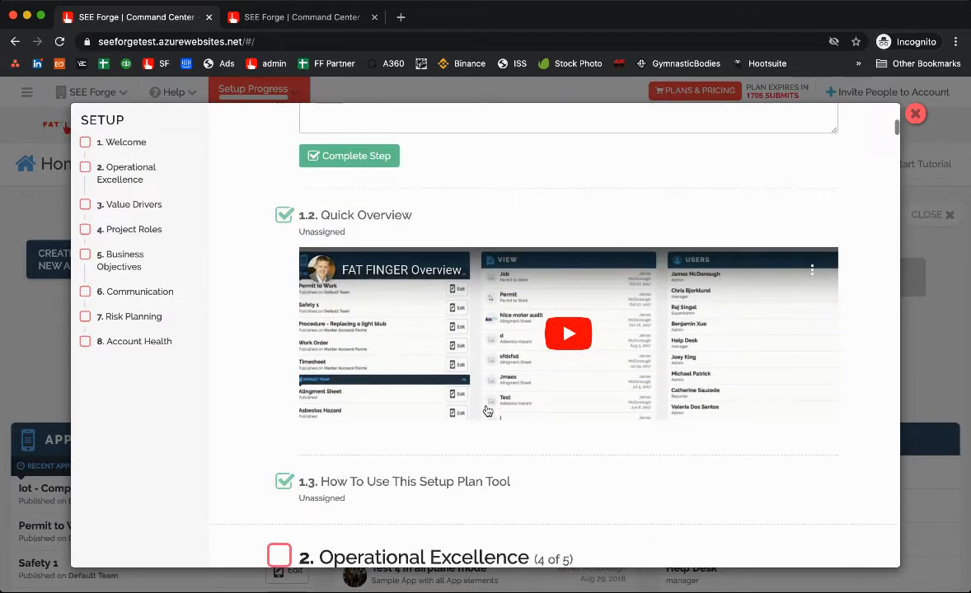
{"action": "left_click", "coordinate": [122, 142]}
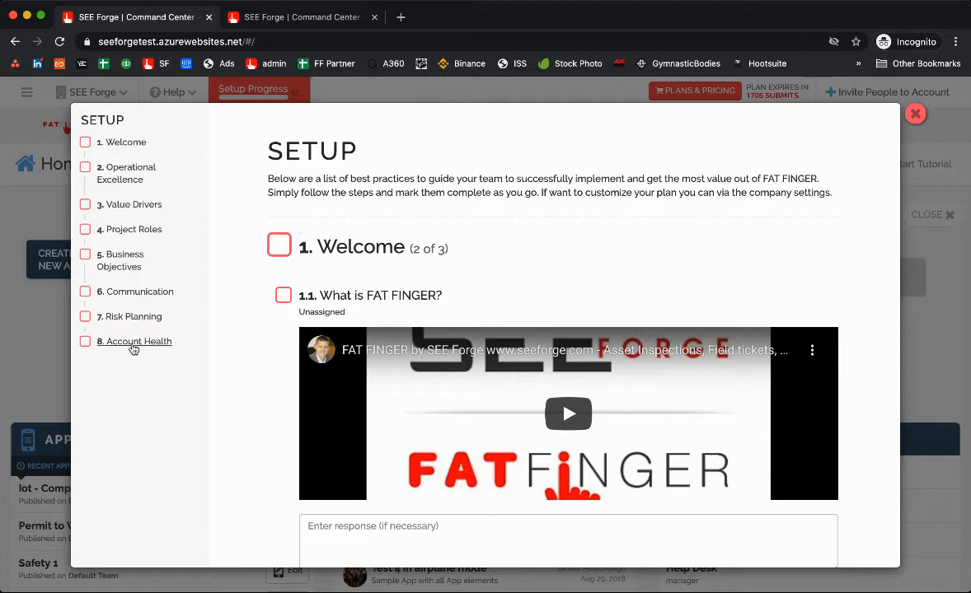
{"action": "mouse_move", "coordinate": [151, 240]}
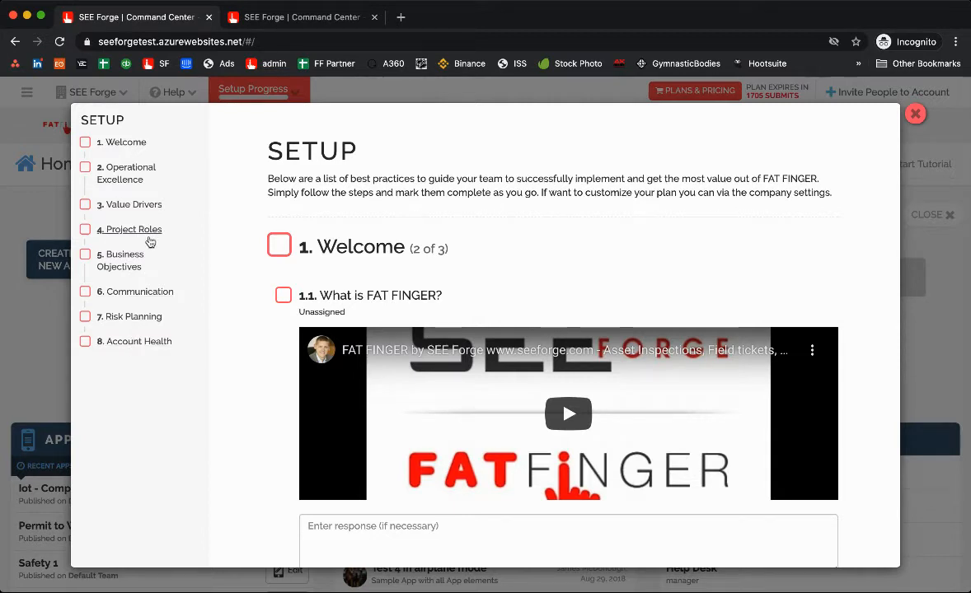
{"action": "mouse_move", "coordinate": [125, 173]}
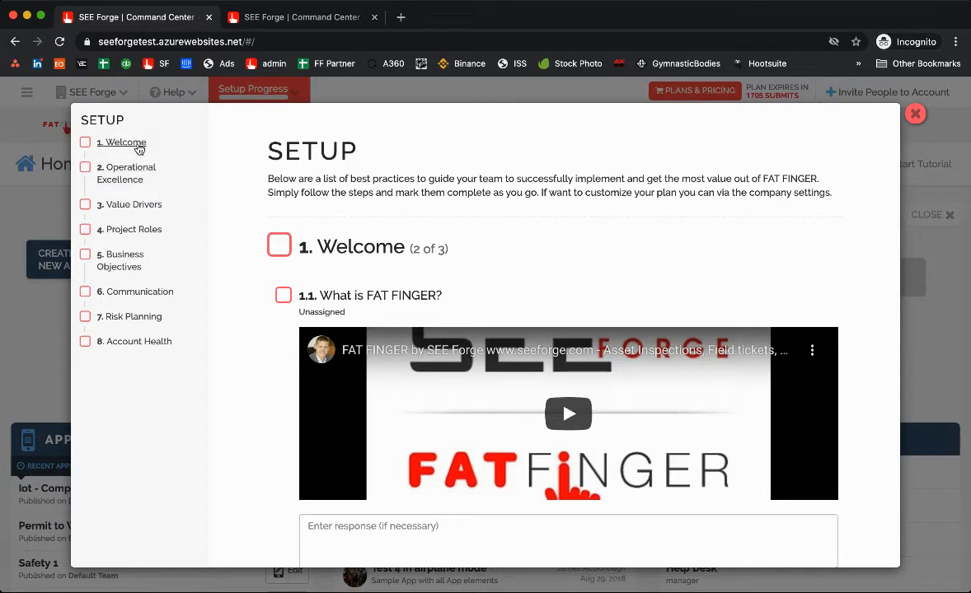
- Review the Operational Excellence steps, then close the Setup plan modal
{"action": "scroll", "scroll_direction": "down", "scroll_amount": 3}
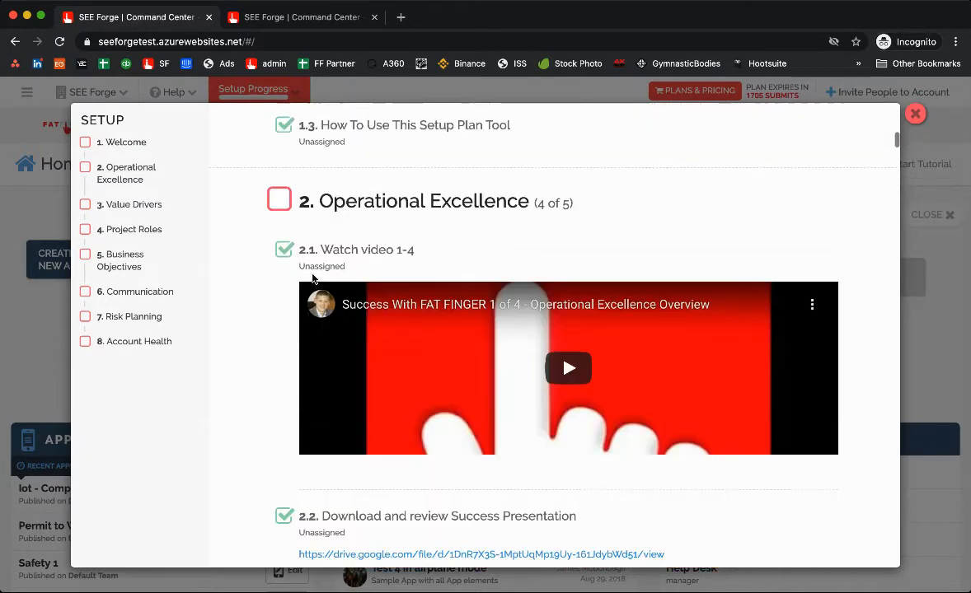
{"action": "mouse_move", "coordinate": [534, 373]}
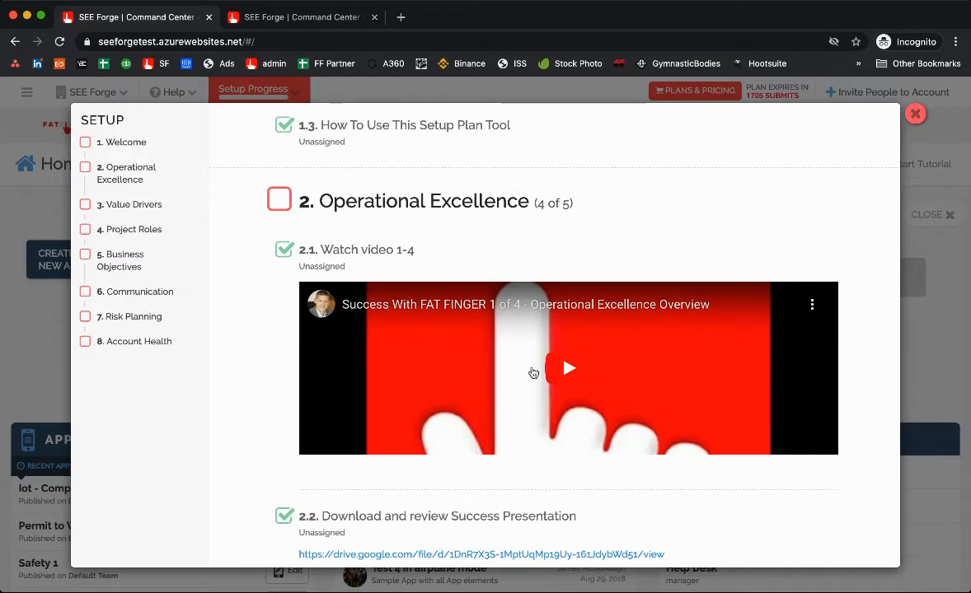
{"action": "mouse_move", "coordinate": [343, 328]}
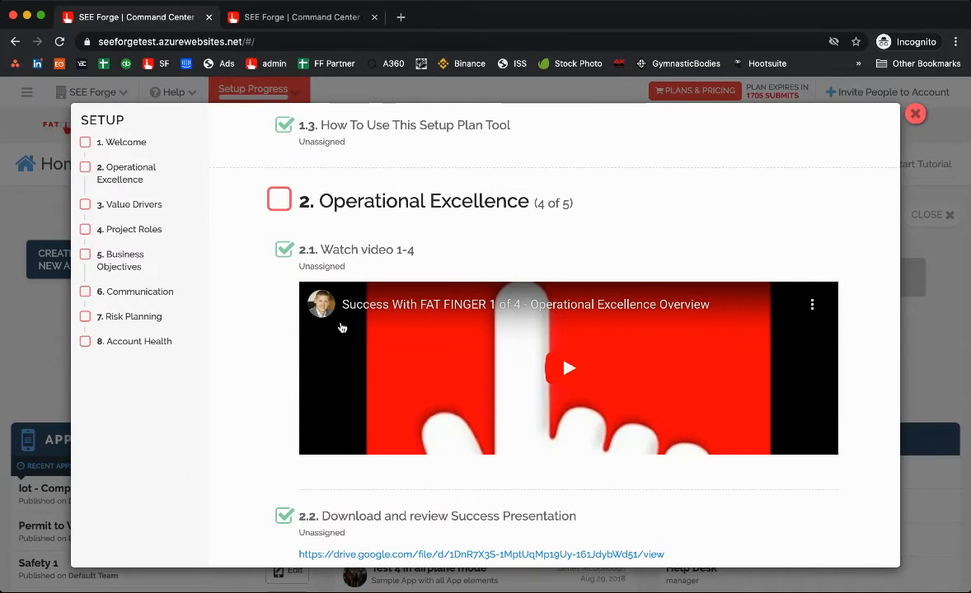
{"action": "mouse_move", "coordinate": [459, 400]}
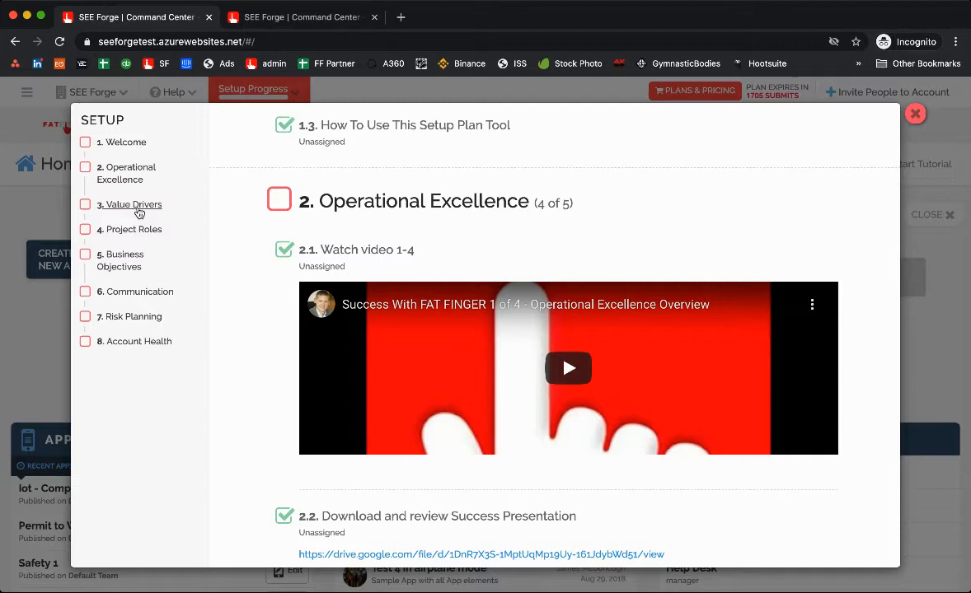
{"action": "mouse_move", "coordinate": [139, 173]}
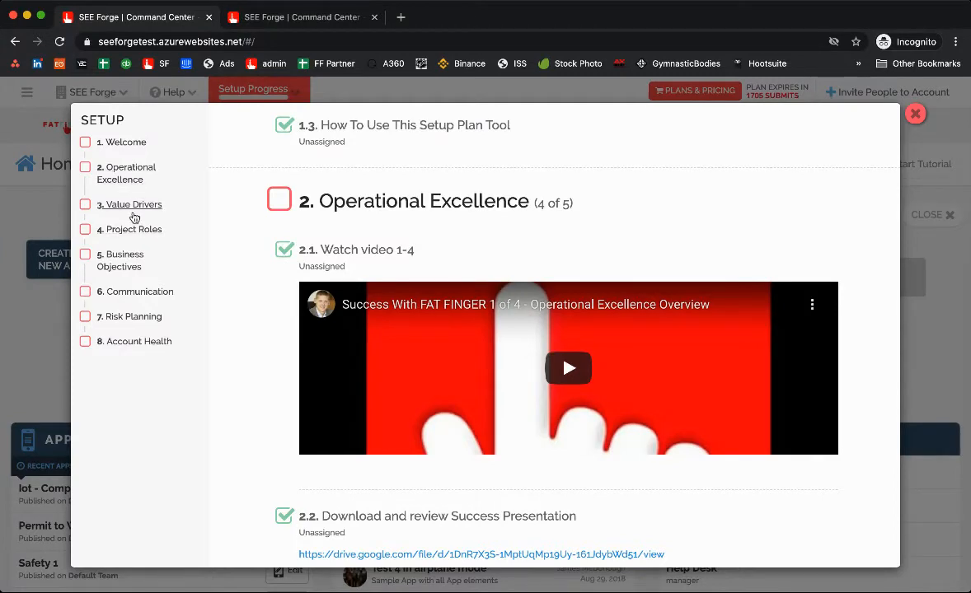
{"action": "mouse_move", "coordinate": [137, 234]}
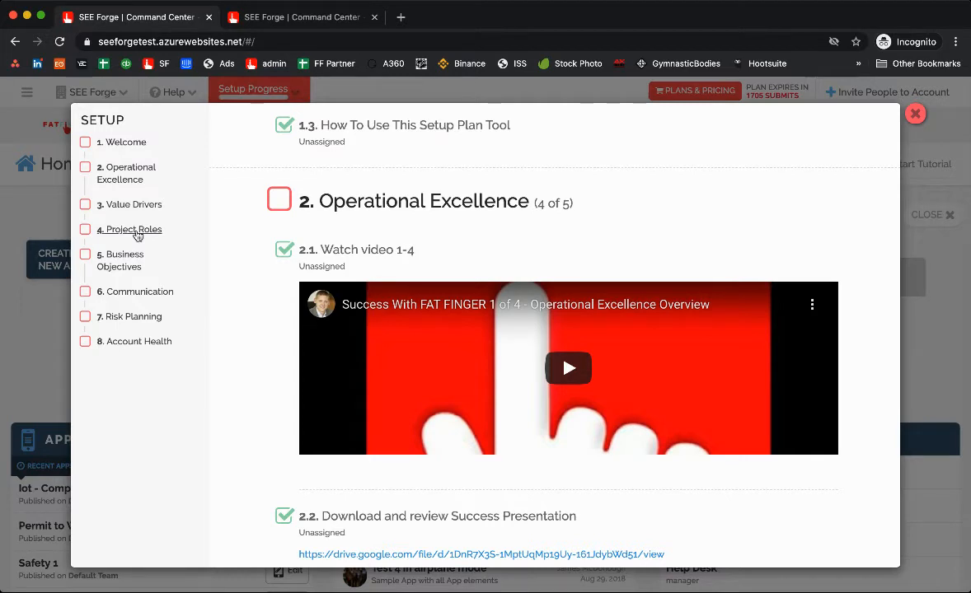
{"action": "mouse_move", "coordinate": [132, 205]}
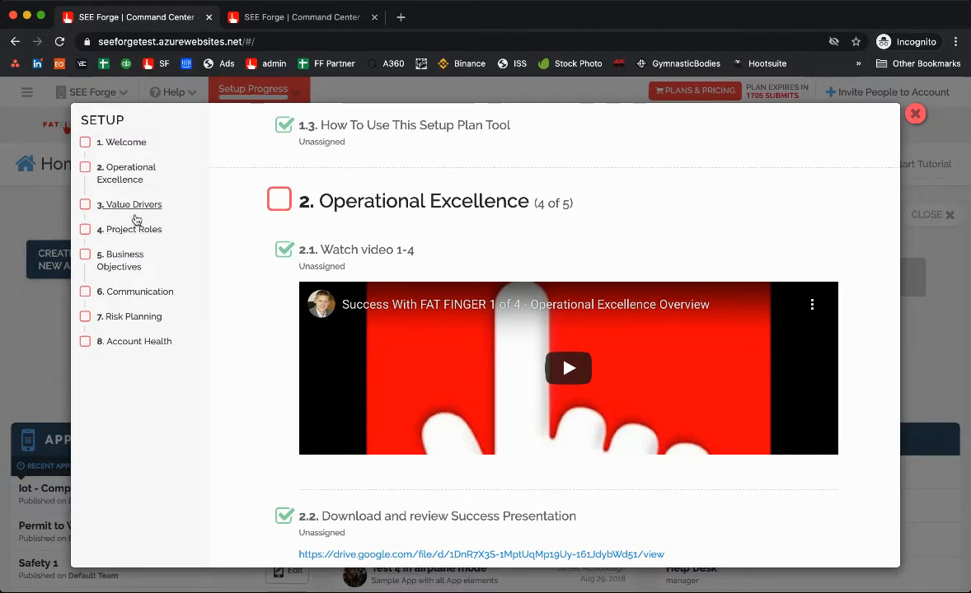
{"action": "mouse_move", "coordinate": [148, 215]}
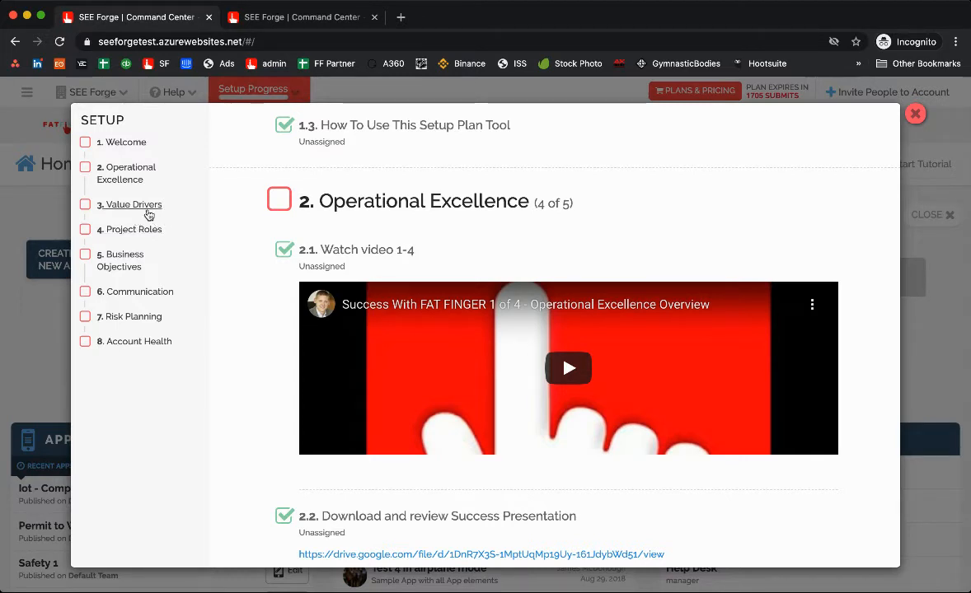
{"action": "mouse_move", "coordinate": [335, 166]}
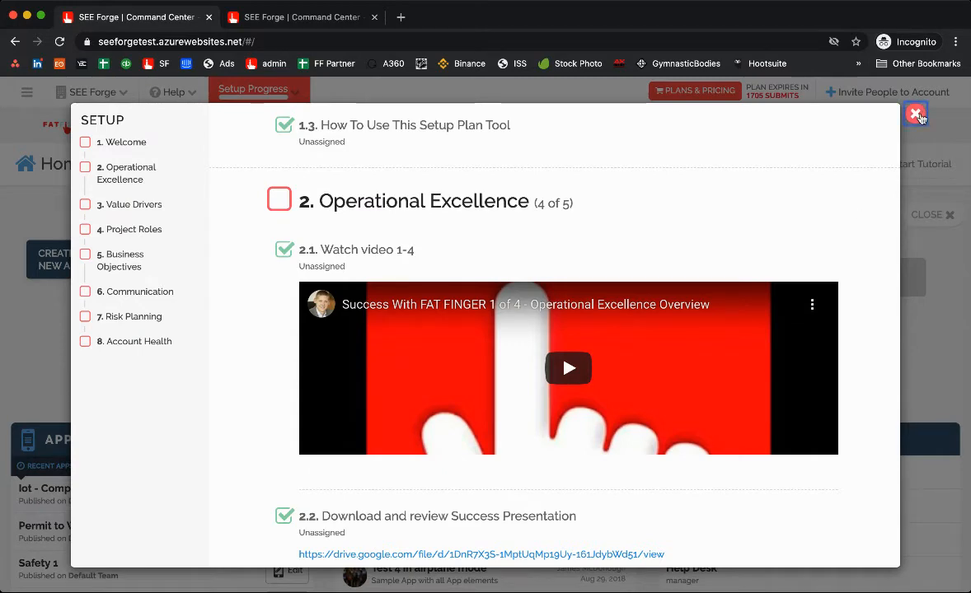
{"action": "left_click", "coordinate": [915, 114]}
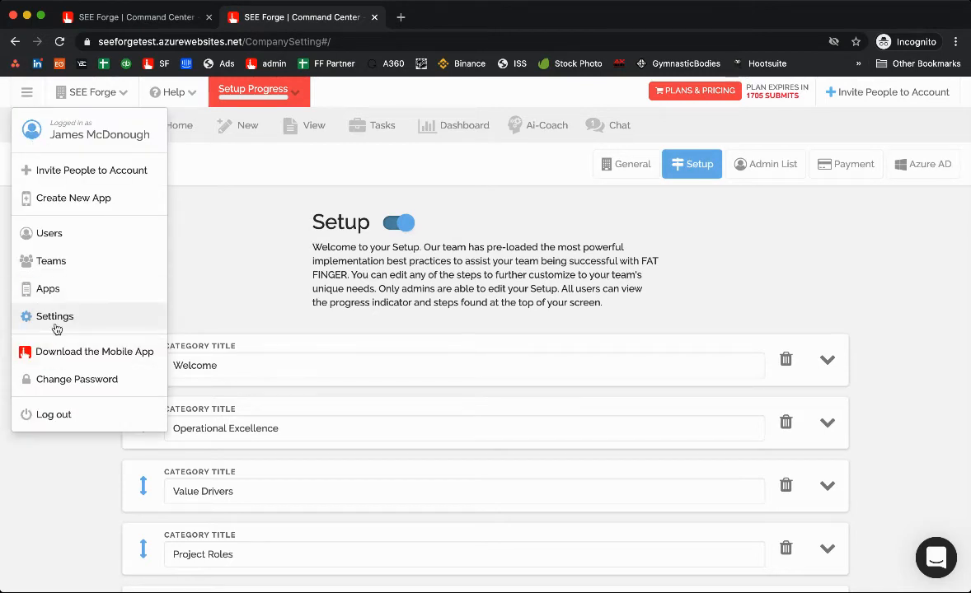
- Show the Settings Setup page listing editable categories down to Project Roles and Business Objectives
{"action": "left_click", "coordinate": [56, 317]}
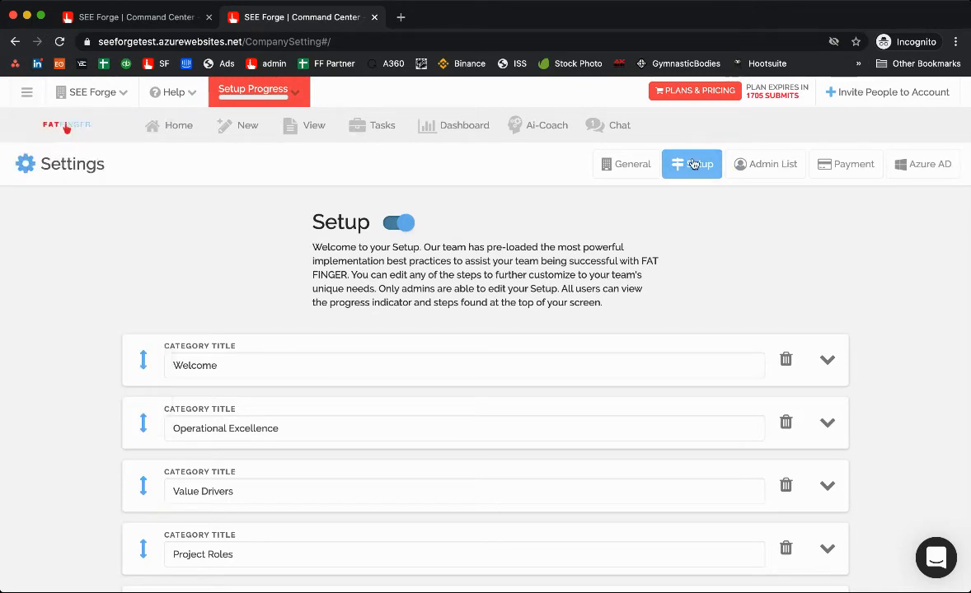
{"action": "scroll", "scroll_direction": "down", "scroll_amount": 3}
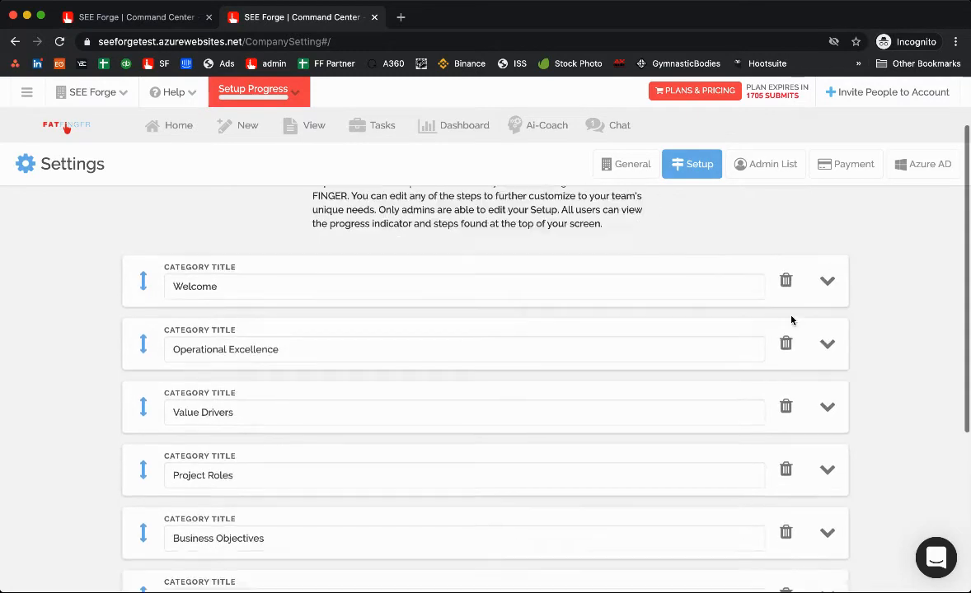
- Expand Welcome to reveal its three editable steps, each assigned to Anyone, with an add-step option
{"action": "left_click", "coordinate": [827, 280]}
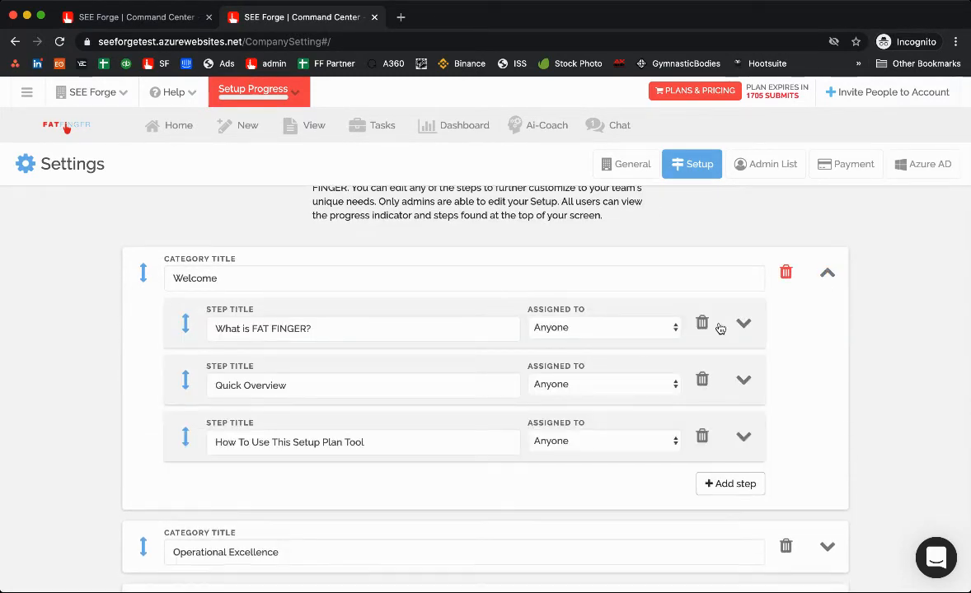
{"action": "mouse_move", "coordinate": [484, 416]}
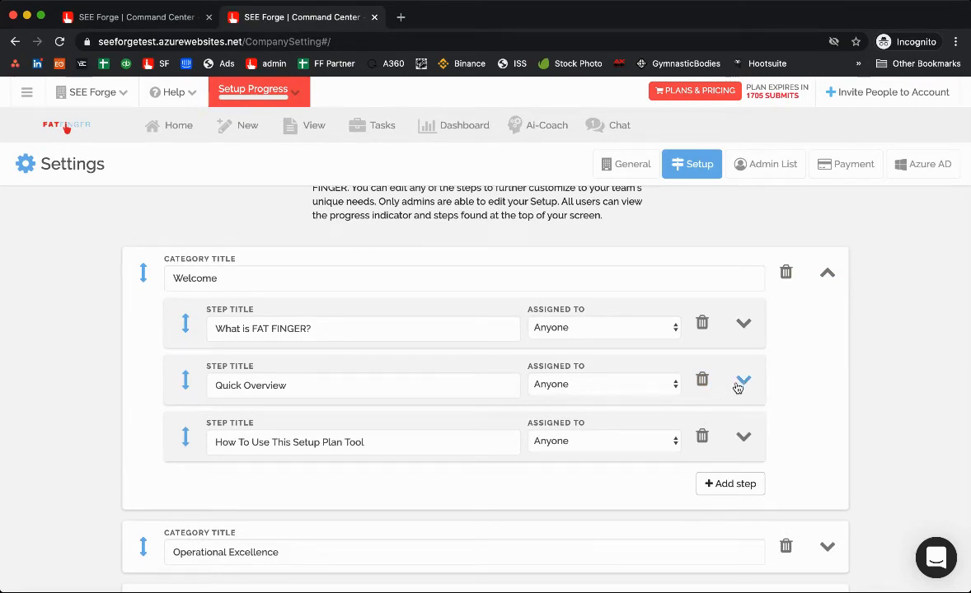
{"action": "mouse_move", "coordinate": [730, 484]}
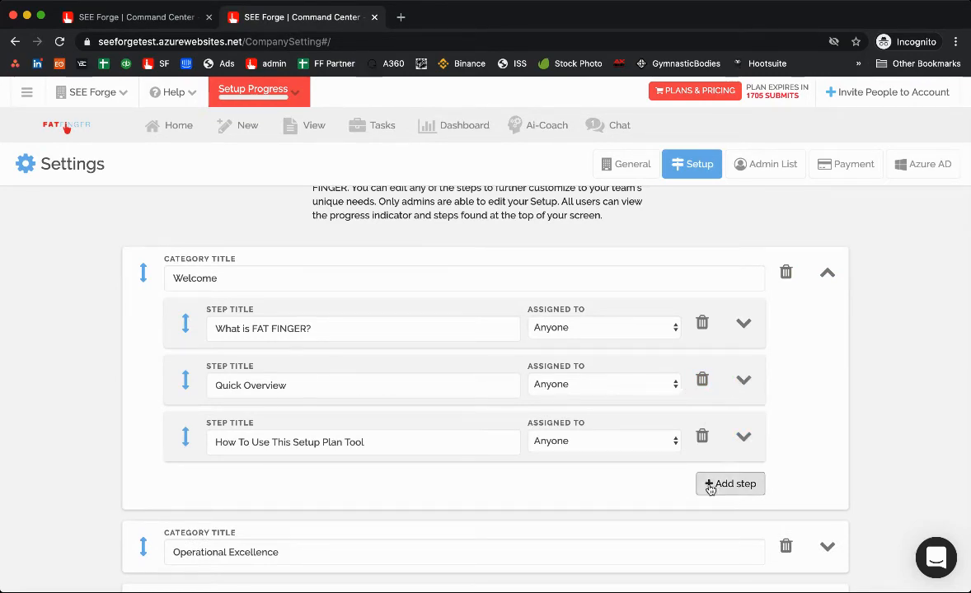
{"action": "mouse_move", "coordinate": [528, 356]}
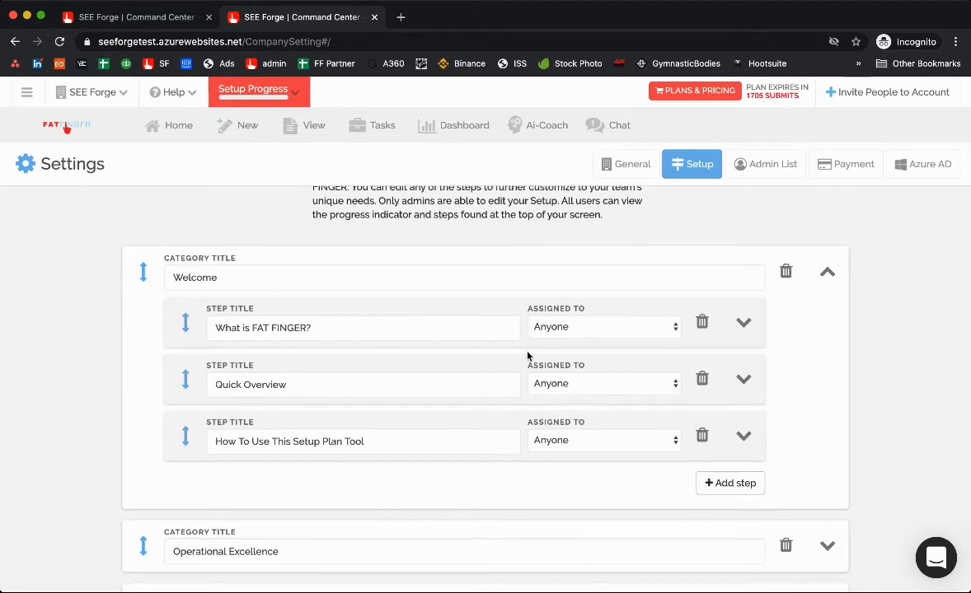
{"action": "scroll", "scroll_direction": "down", "scroll_amount": 3}
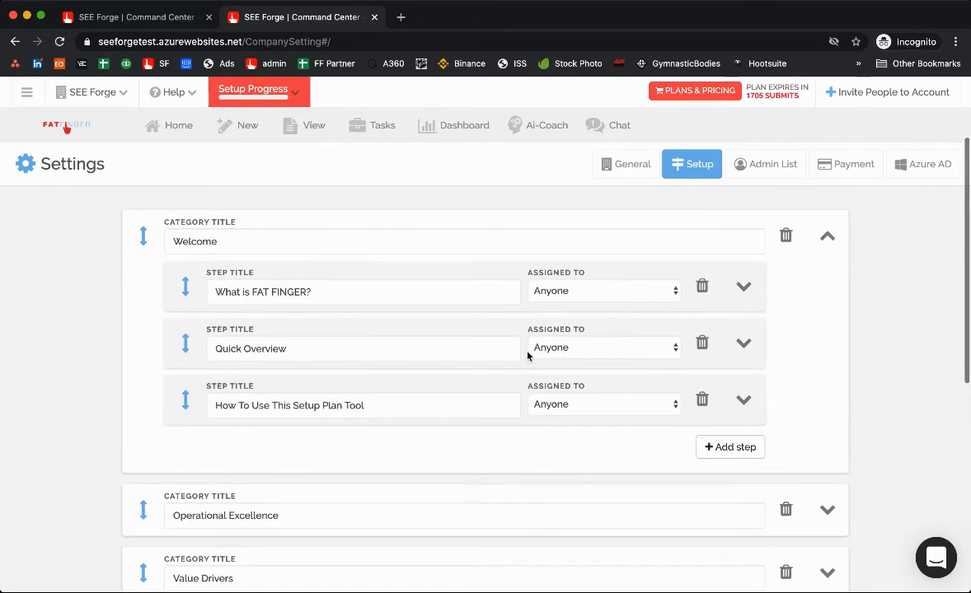
{"action": "scroll", "scroll_direction": "down", "scroll_amount": 3}
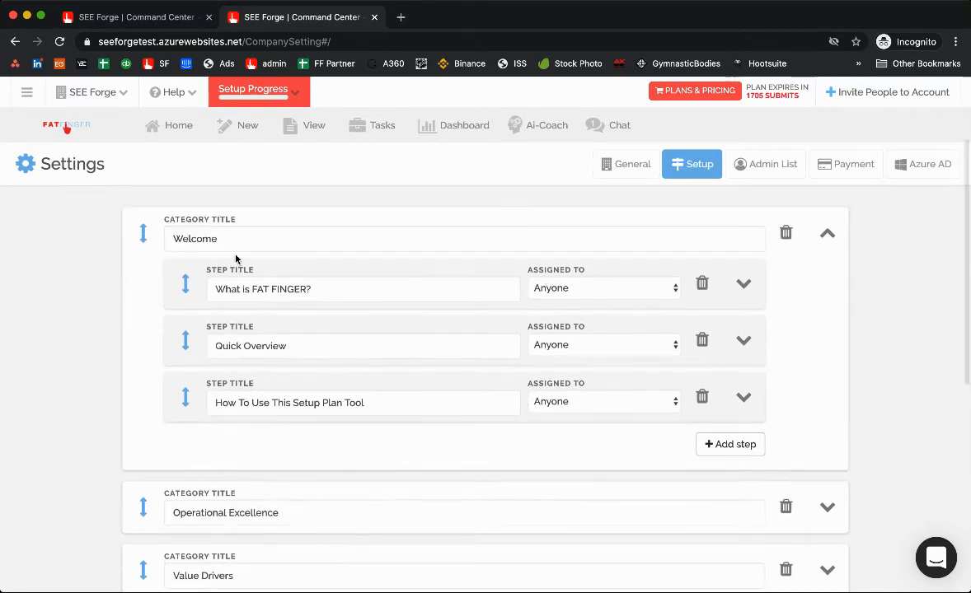
{"action": "mouse_move", "coordinate": [254, 454]}
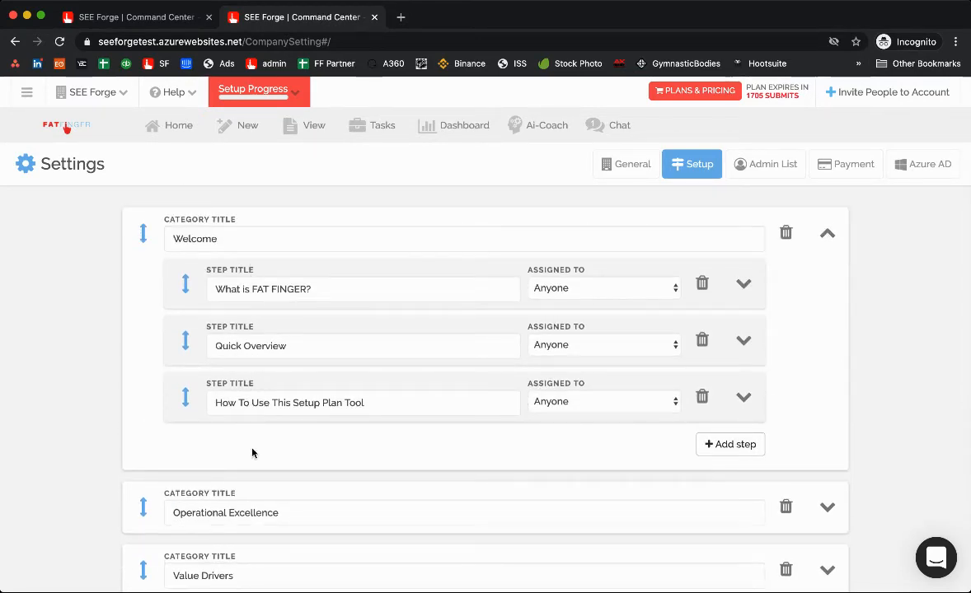
{"action": "mouse_move", "coordinate": [321, 442]}
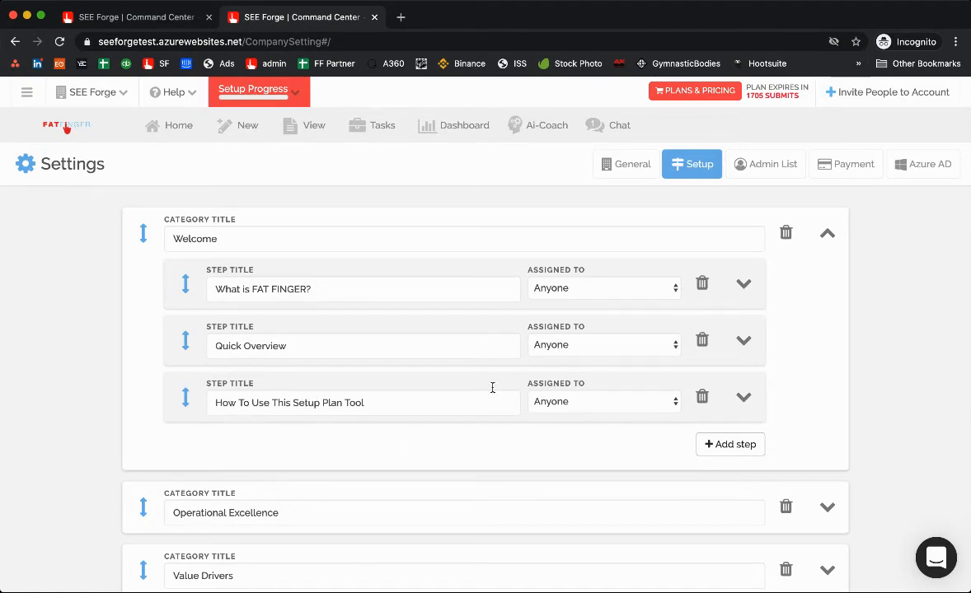
{"action": "mouse_move", "coordinate": [437, 359]}
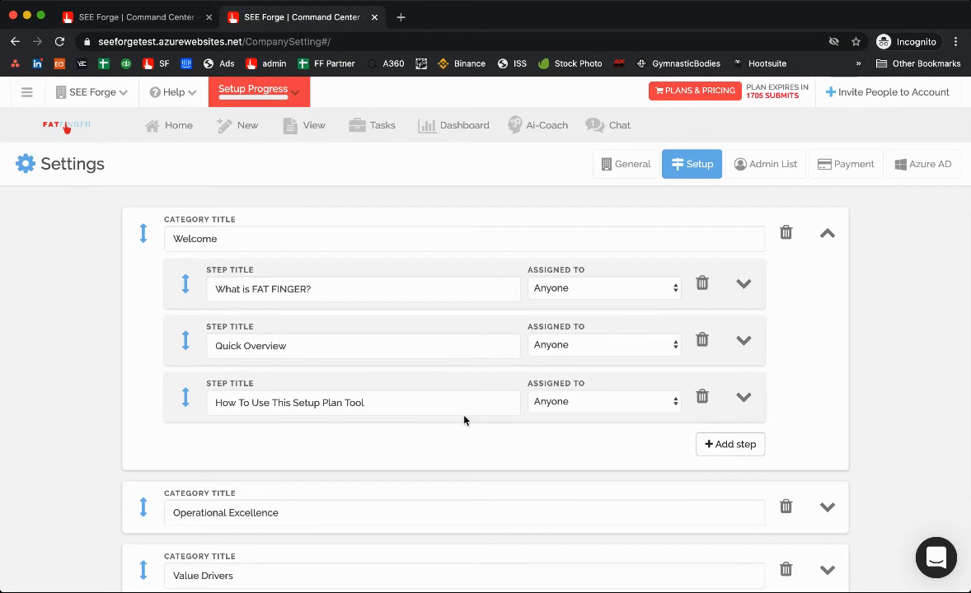
{"action": "mouse_move", "coordinate": [475, 425]}
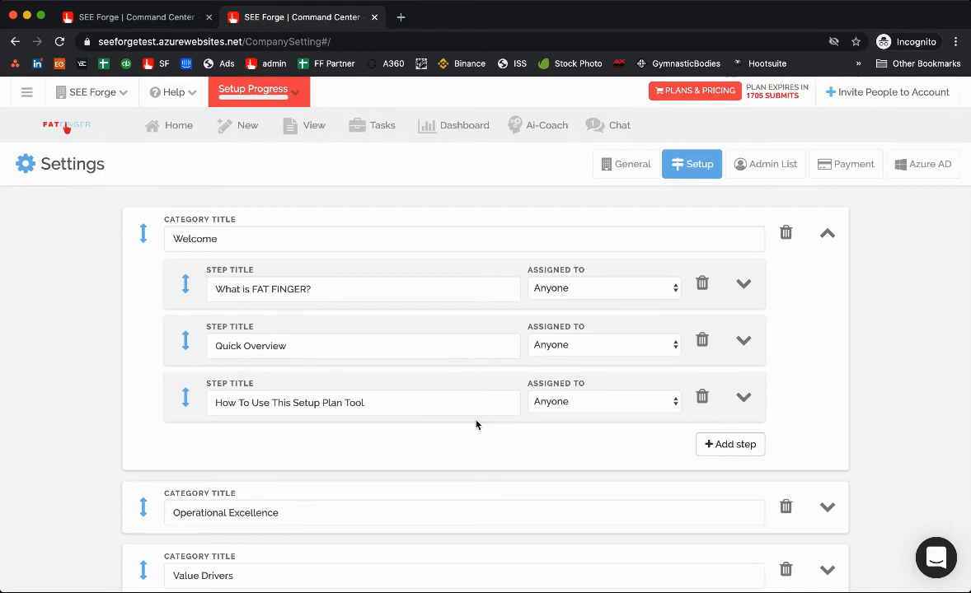
{"action": "mouse_move", "coordinate": [343, 334]}
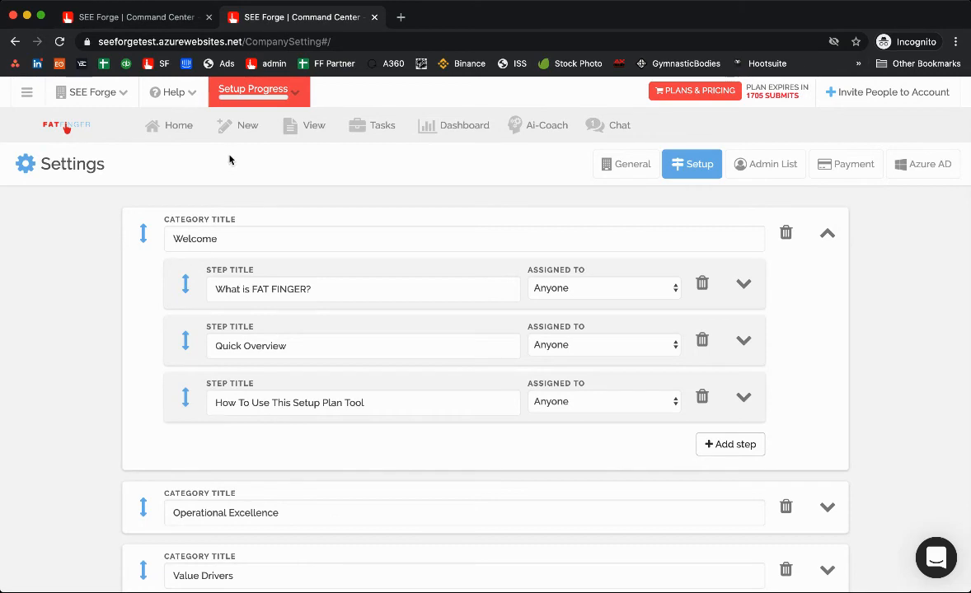
{"action": "mouse_move", "coordinate": [247, 125]}
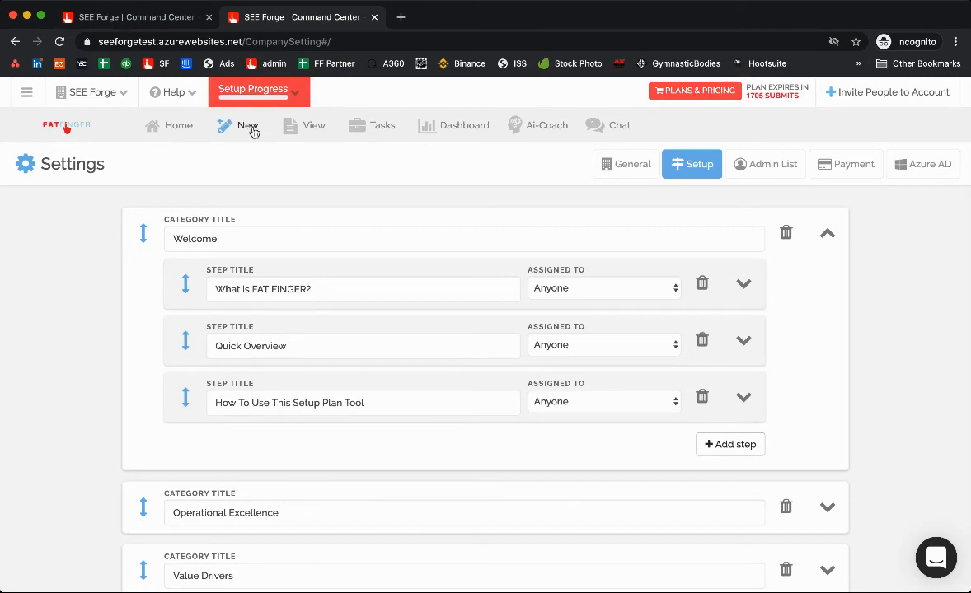
{"action": "mouse_move", "coordinate": [180, 99]}
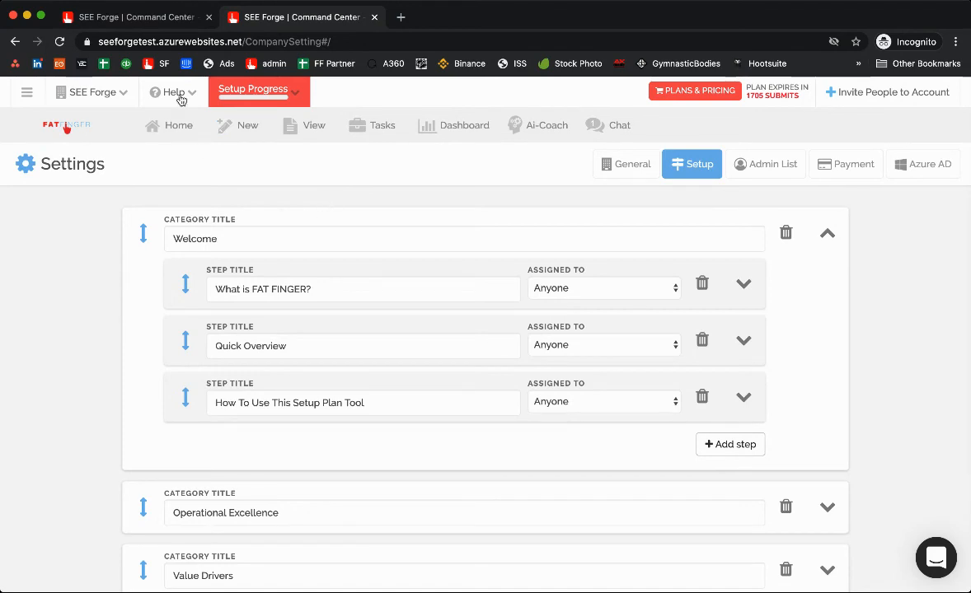
{"action": "mouse_move", "coordinate": [359, 346]}
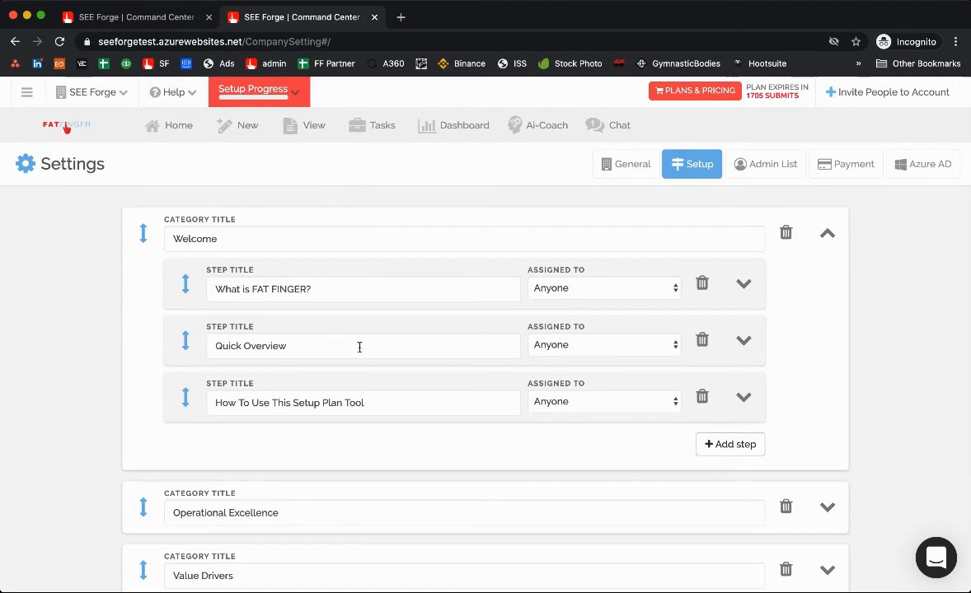
{"action": "mouse_move", "coordinate": [415, 382]}
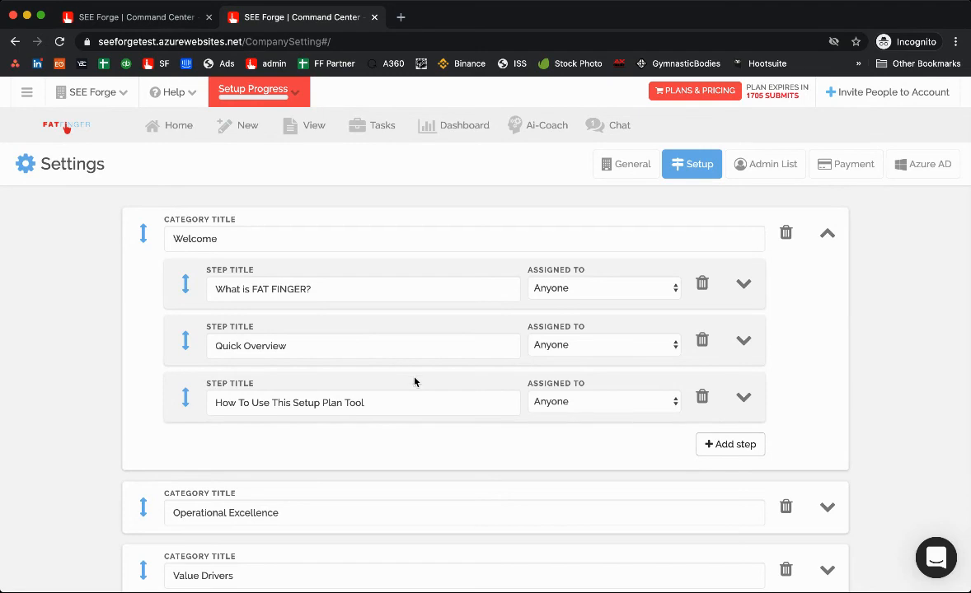
- Review the remaining categories down to Account Health with the Add category and Reset to default buttons
{"action": "scroll", "scroll_direction": "down", "scroll_amount": 3}
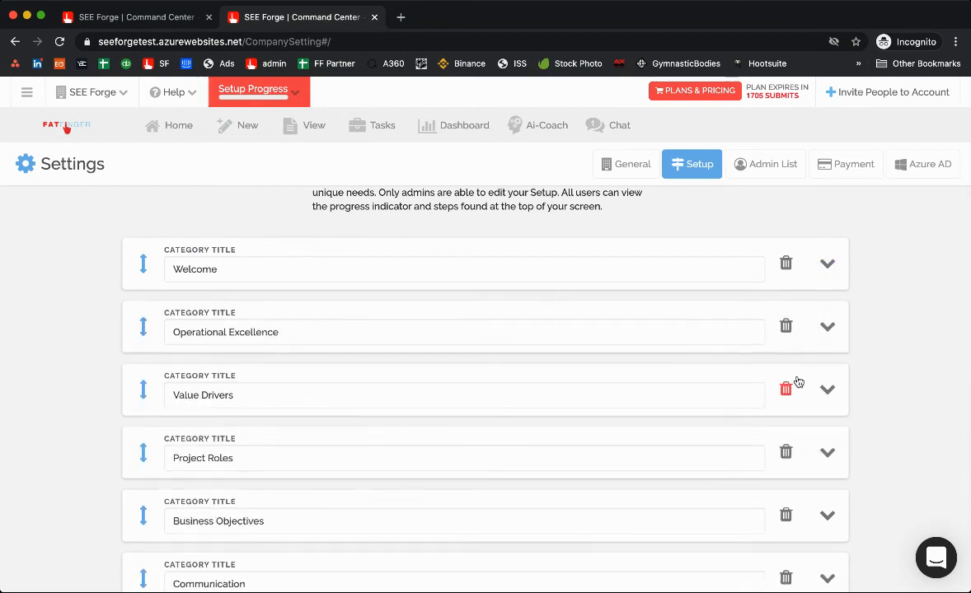
{"action": "scroll", "scroll_direction": "down", "scroll_amount": 3}
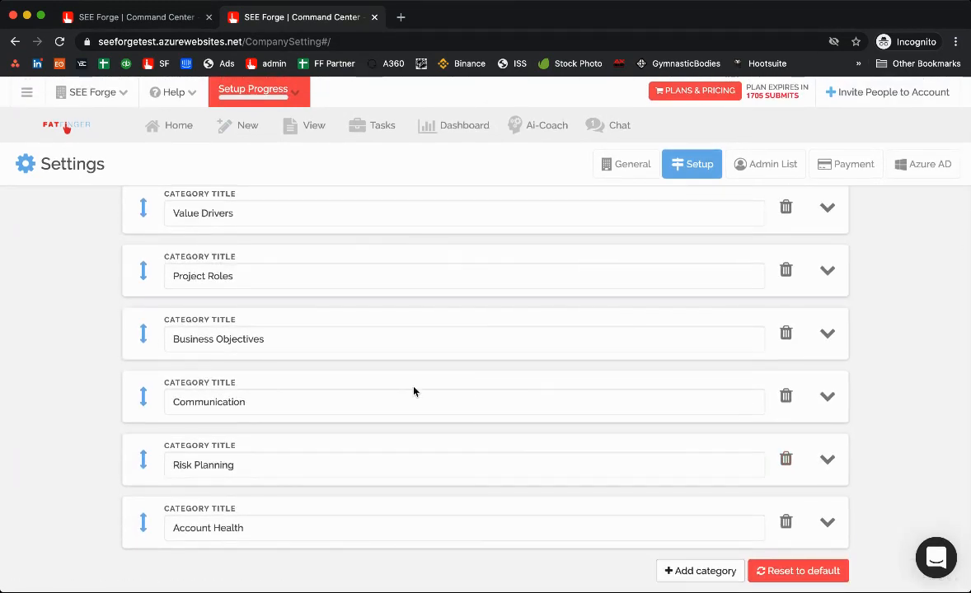
{"action": "mouse_move", "coordinate": [346, 178]}
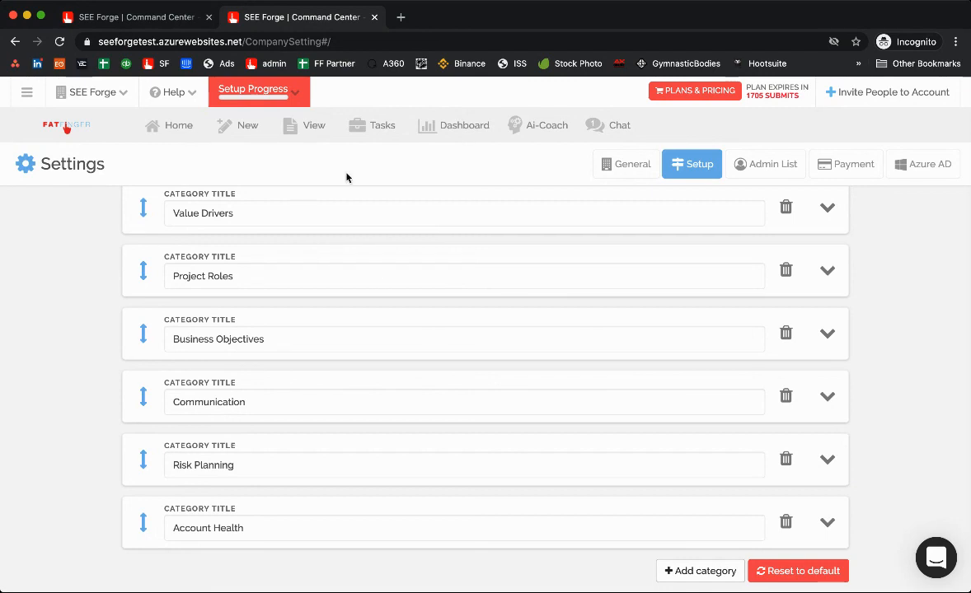